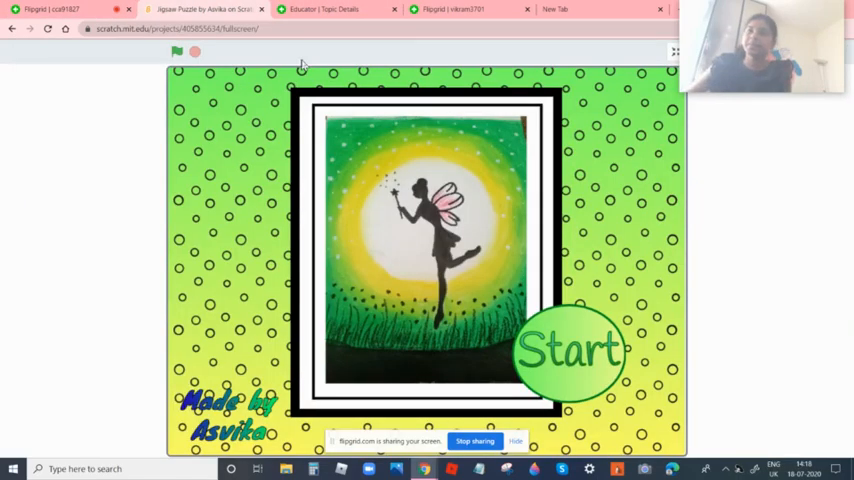
pyautogui.moveTo(480, 240)
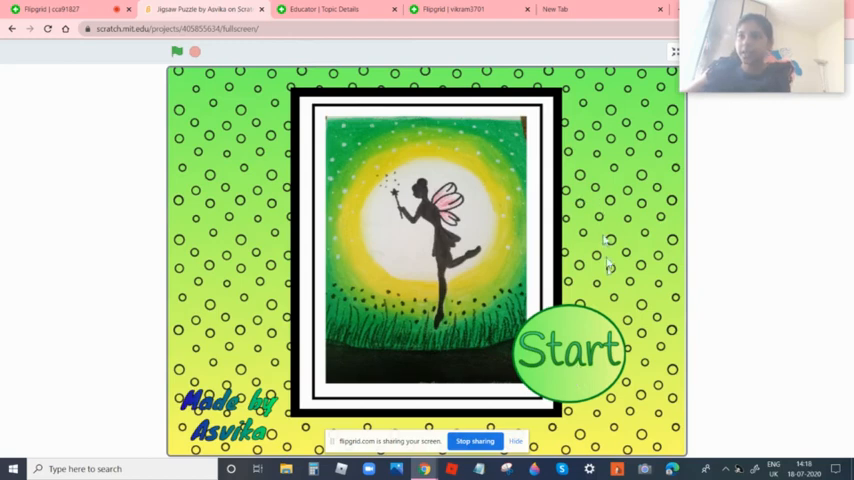
pyautogui.moveTo(714, 118)
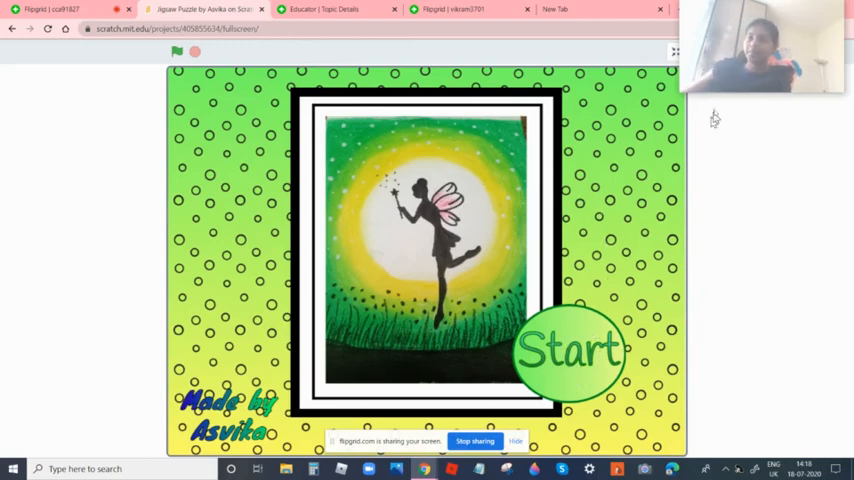
pyautogui.moveTo(598, 318)
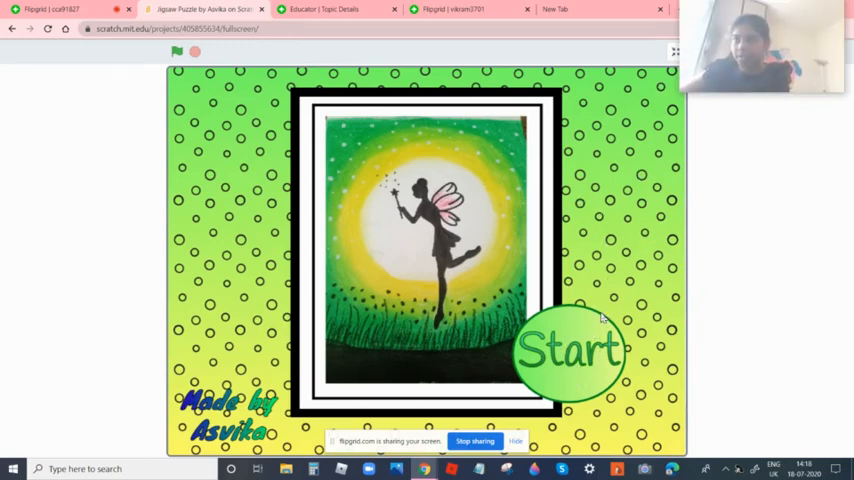
pyautogui.moveTo(530, 367)
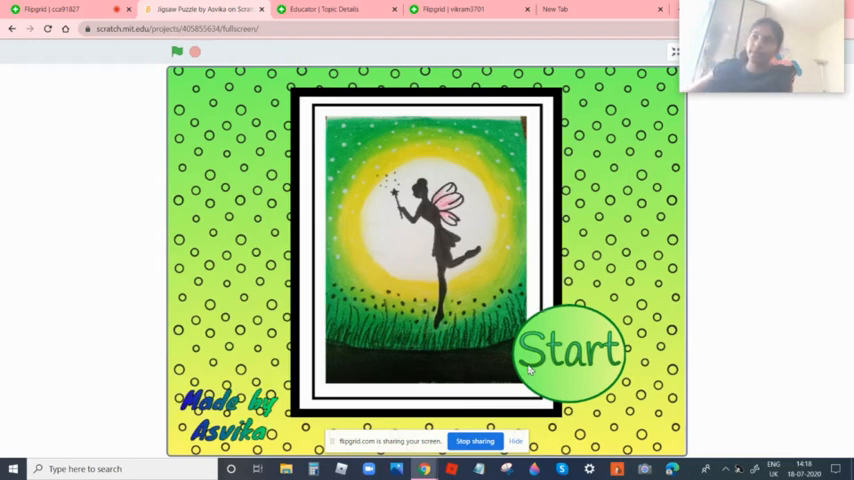
# Open the project's code and select puzzle piece sprite 12 to view its scripts.
pyautogui.click(568, 352)
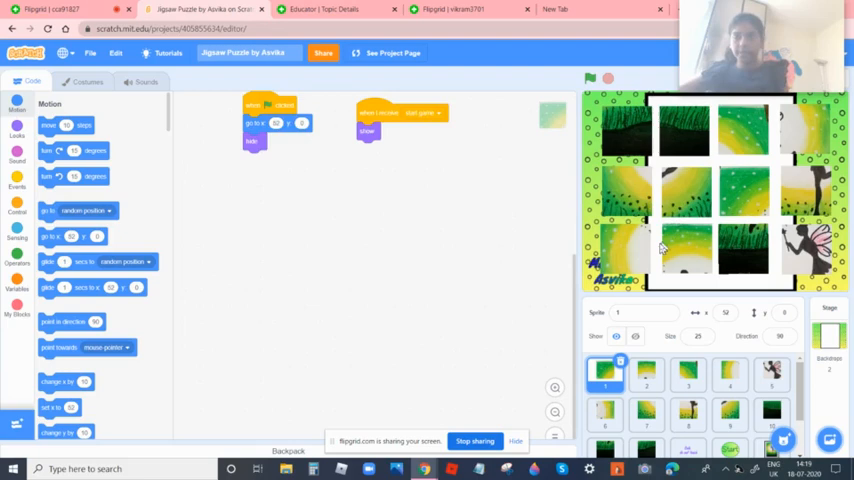
pyautogui.moveTo(653, 254)
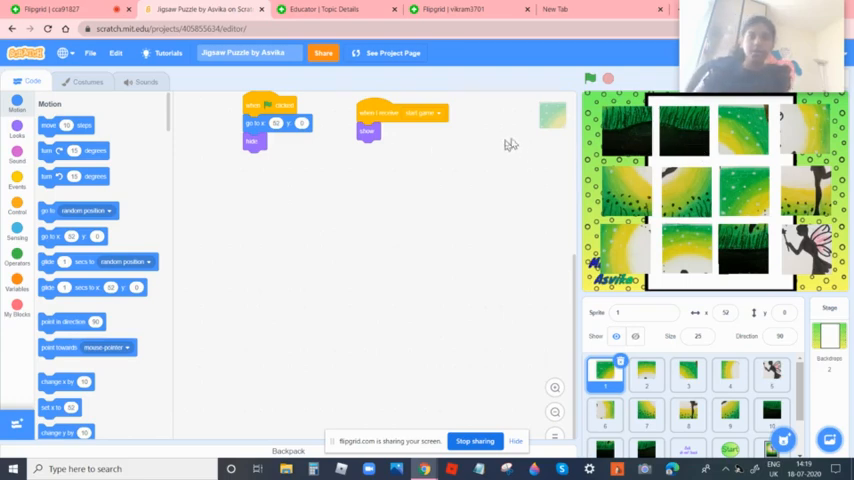
pyautogui.moveTo(463, 259)
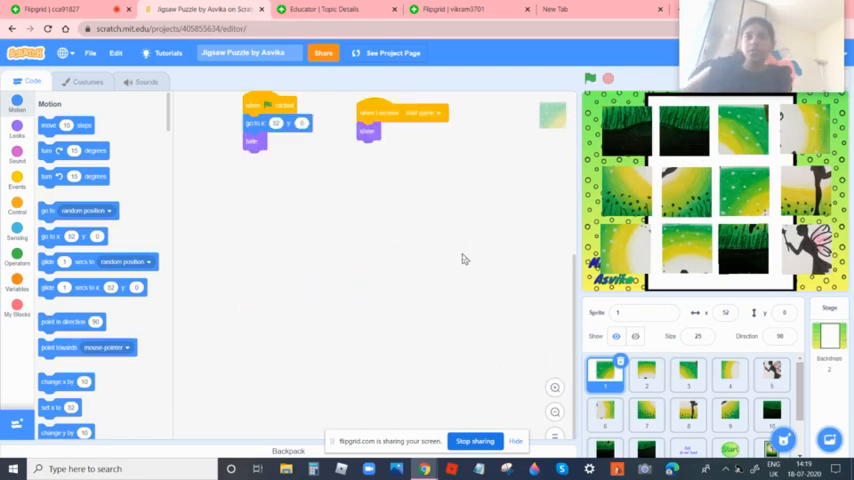
pyautogui.click(689, 378)
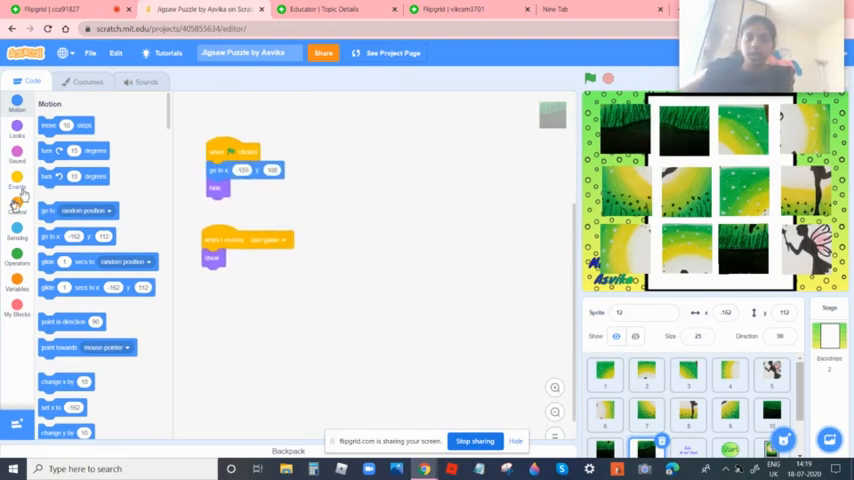
# Browse the Events and Motion blocks and drag a go to x/y block beside the scripts.
pyautogui.click(16, 185)
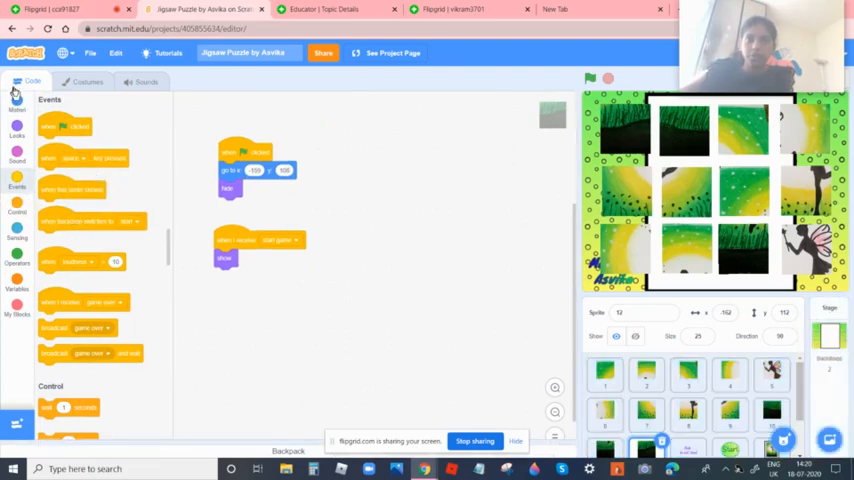
pyautogui.click(14, 108)
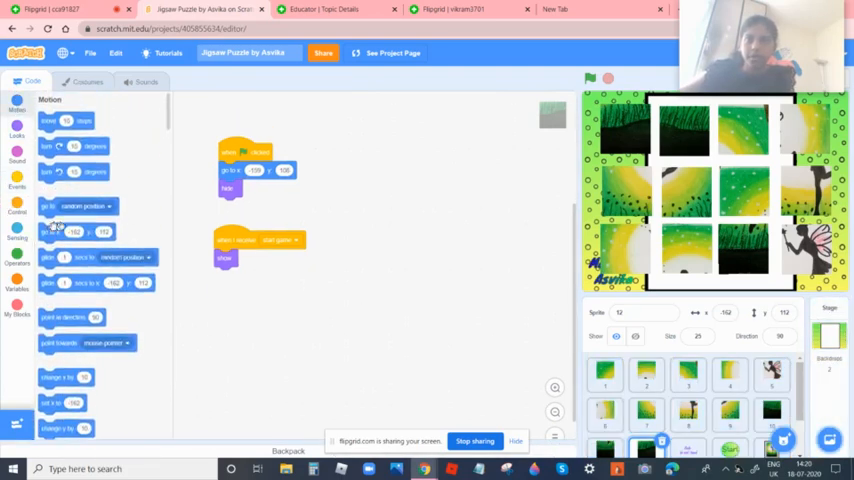
pyautogui.moveTo(60, 231); pyautogui.dragTo(388, 183)
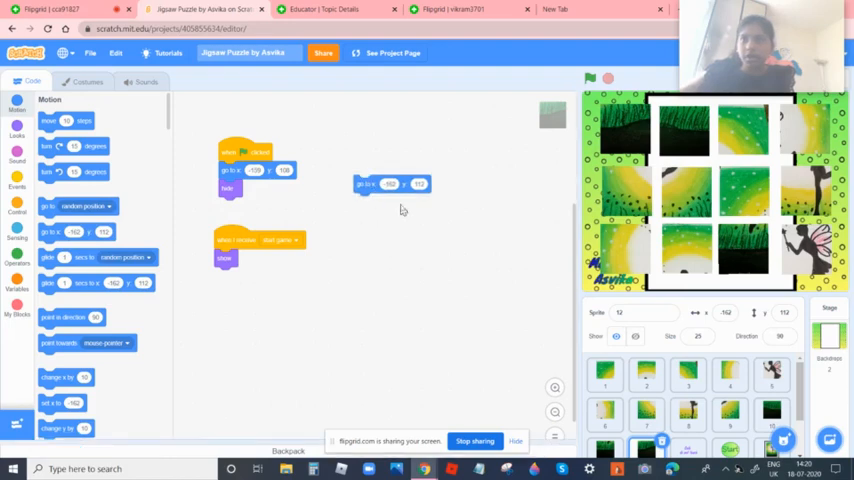
pyautogui.moveTo(527, 199)
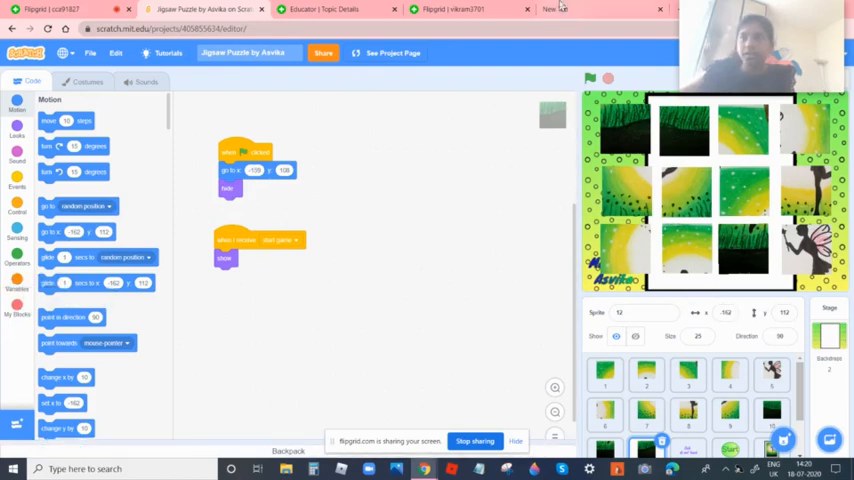
# Run the project, press Start to reveal the scrambled pieces, then restart to the title page.
pyautogui.click(586, 77)
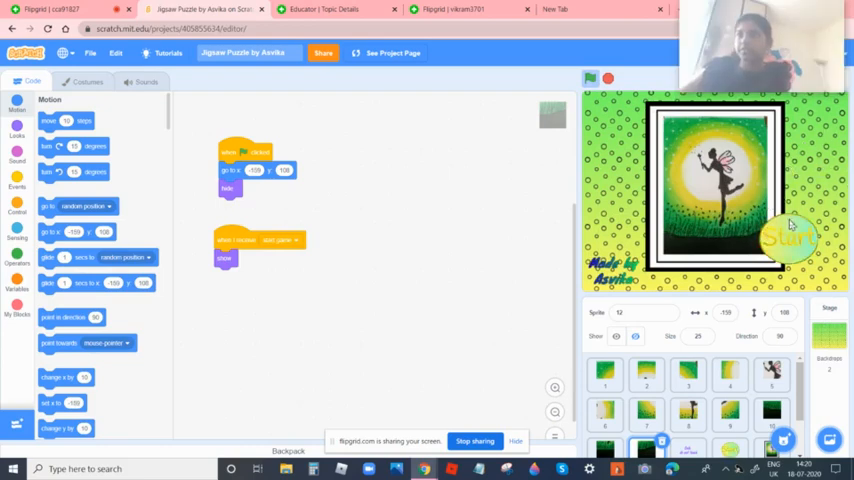
pyautogui.click(595, 78)
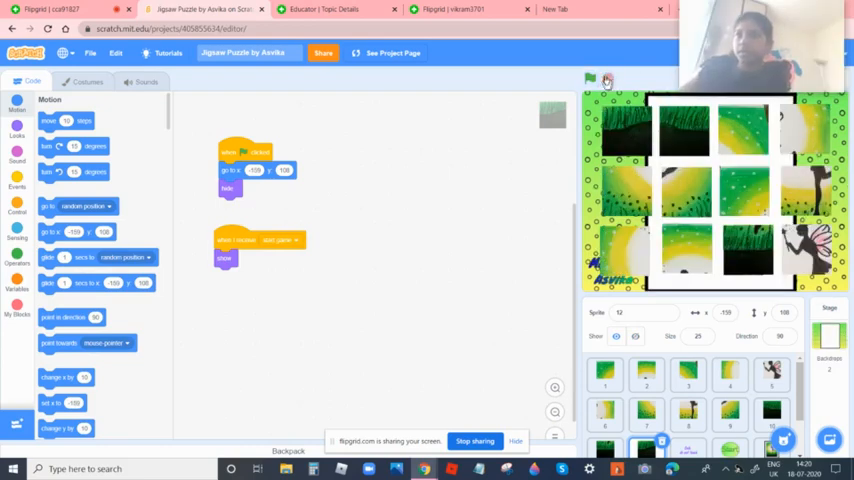
pyautogui.click(590, 76)
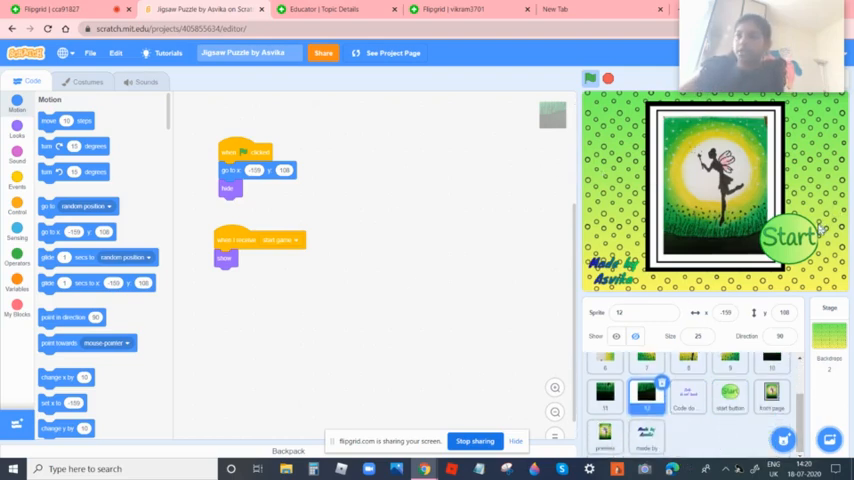
pyautogui.click(785, 238)
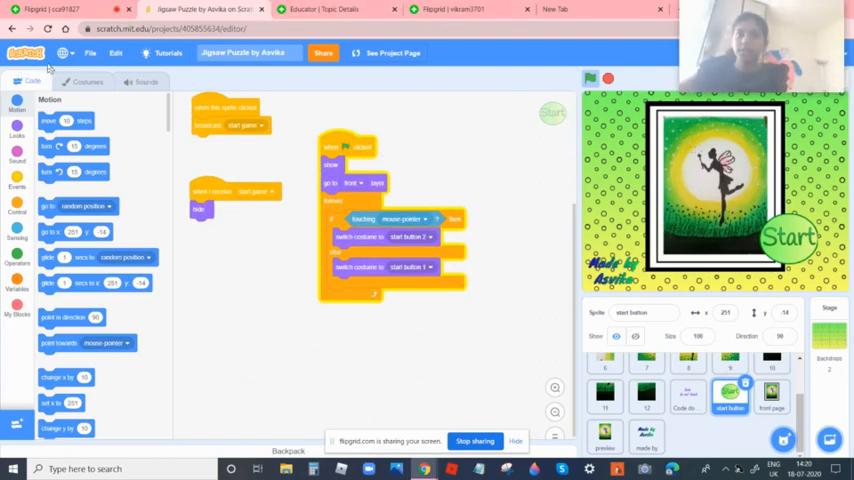
pyautogui.click(84, 73)
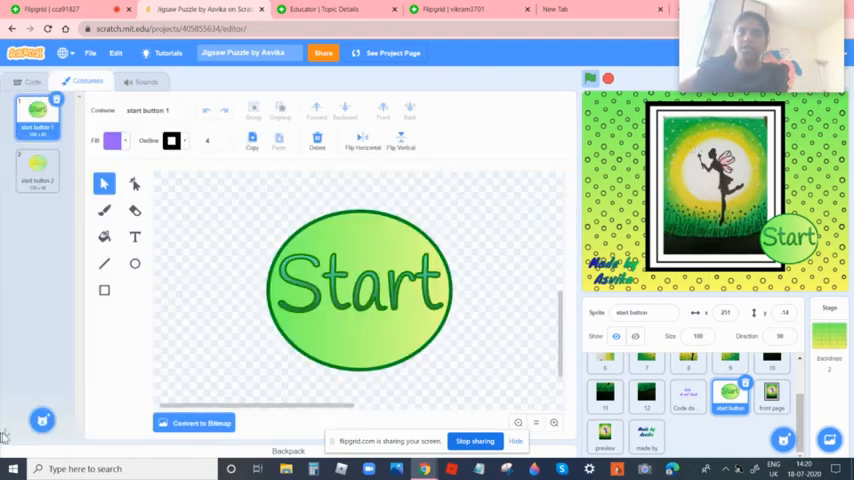
pyautogui.click(23, 81)
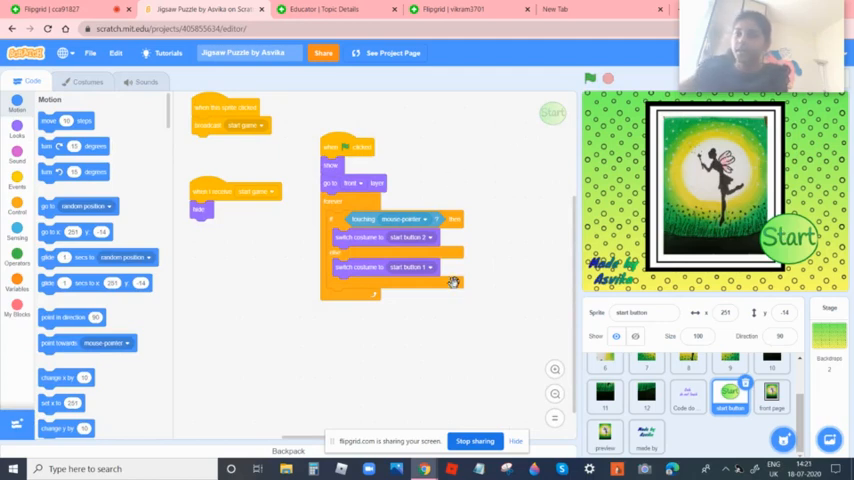
pyautogui.moveTo(474, 184)
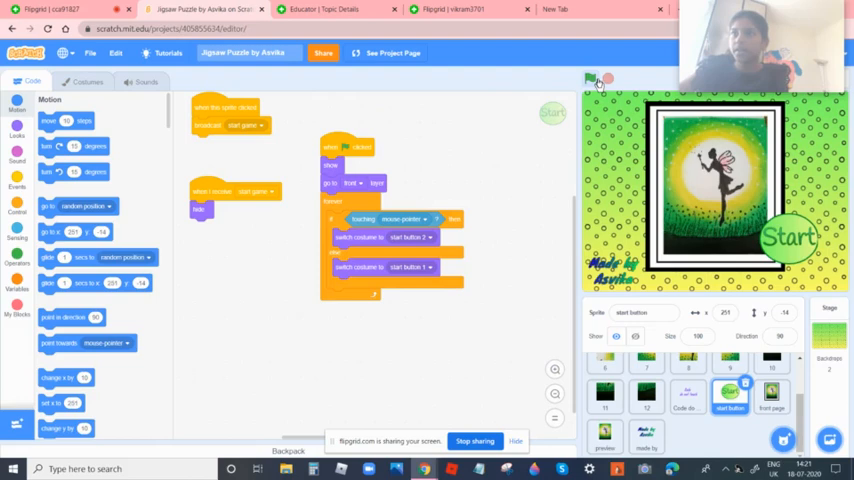
pyautogui.click(594, 78)
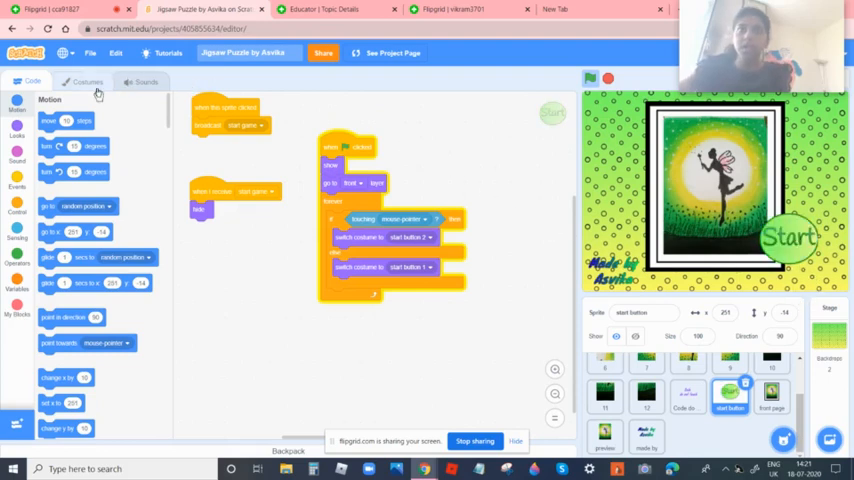
pyautogui.click(76, 84)
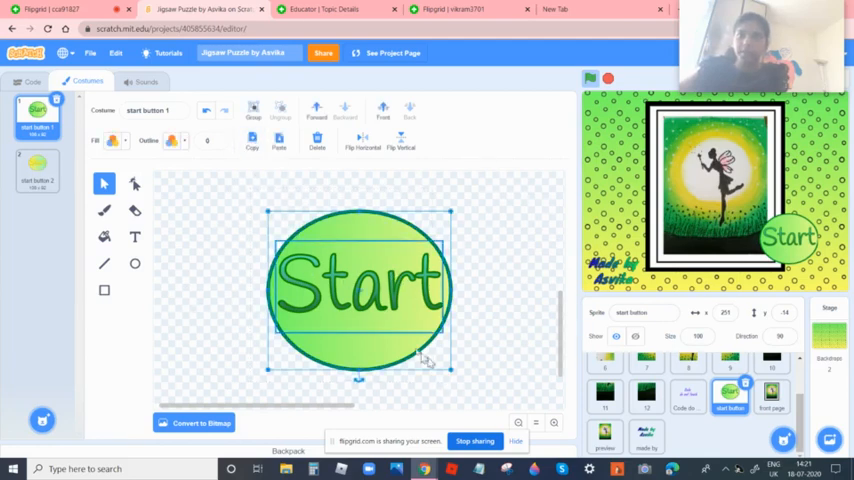
pyautogui.click(37, 170)
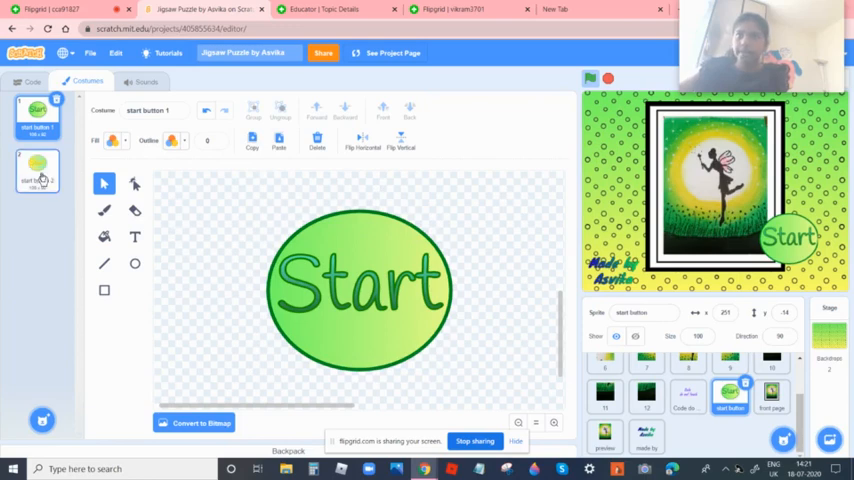
pyautogui.click(35, 170)
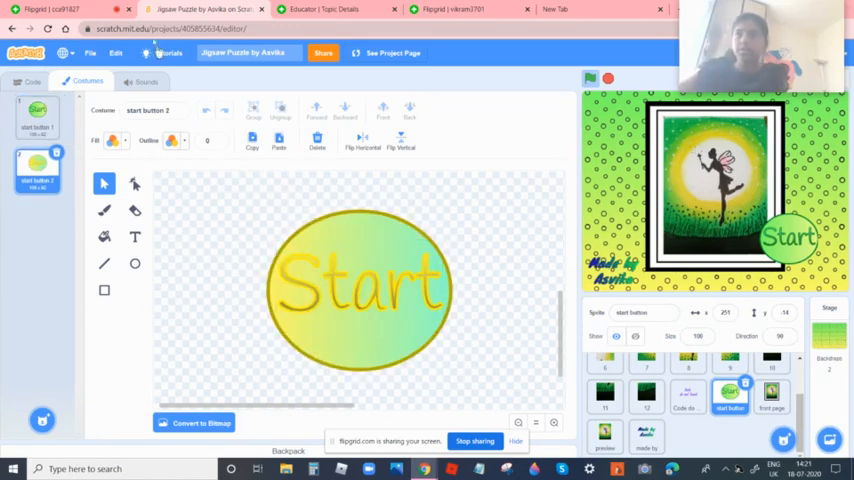
pyautogui.click(28, 82)
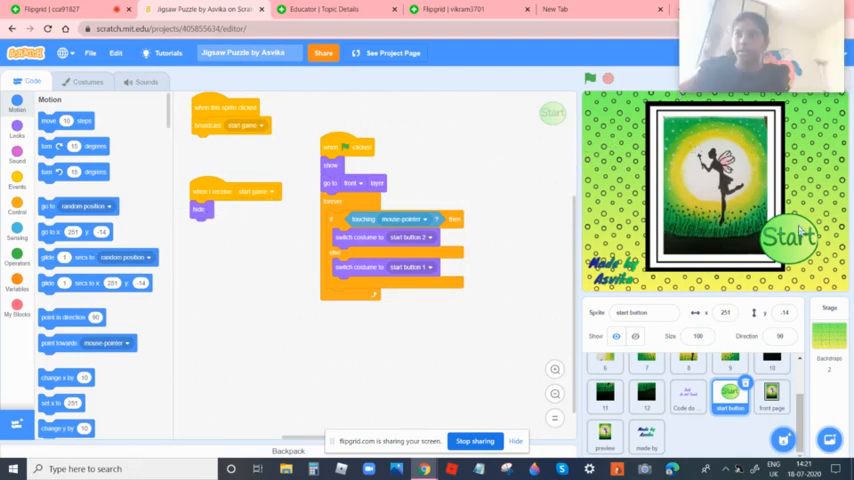
pyautogui.click(596, 74)
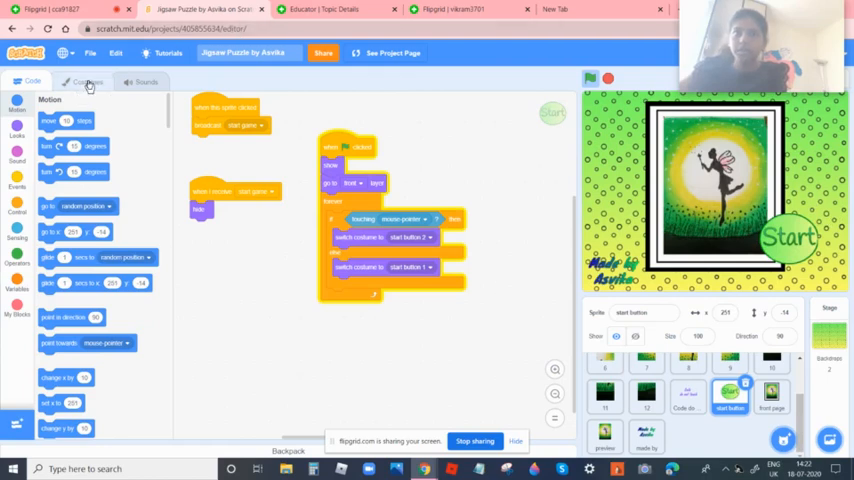
pyautogui.click(83, 82)
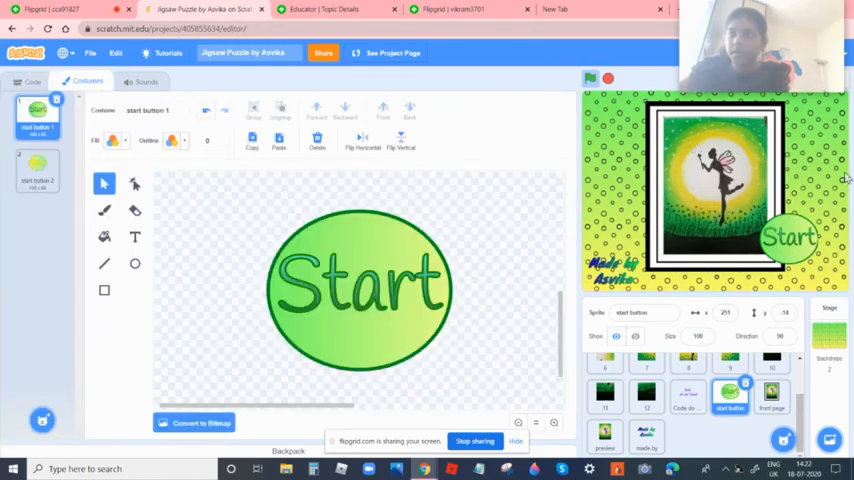
pyautogui.click(37, 165)
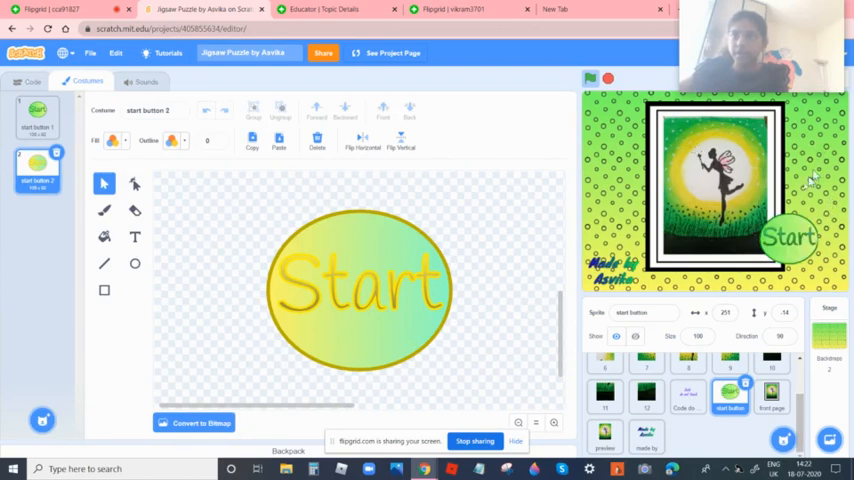
pyautogui.click(28, 82)
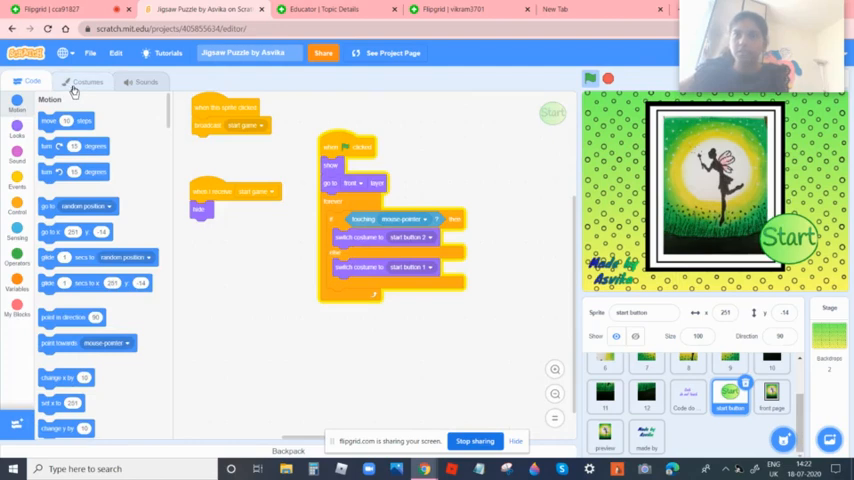
pyautogui.click(89, 84)
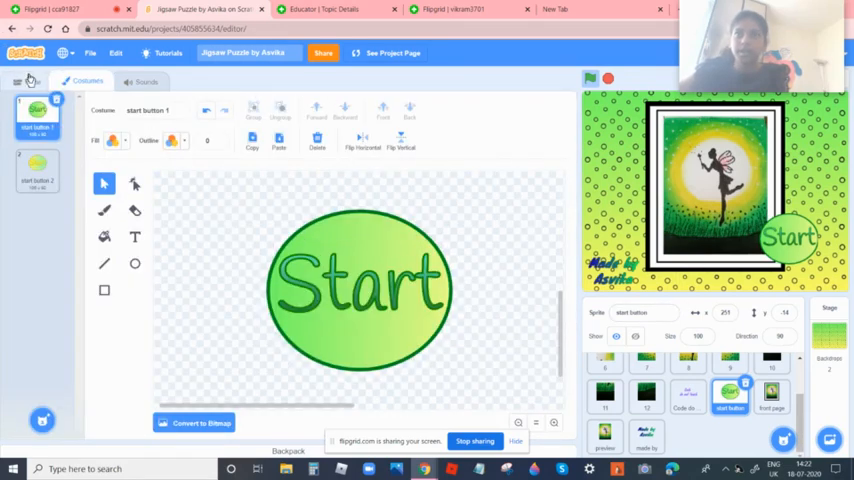
pyautogui.click(26, 82)
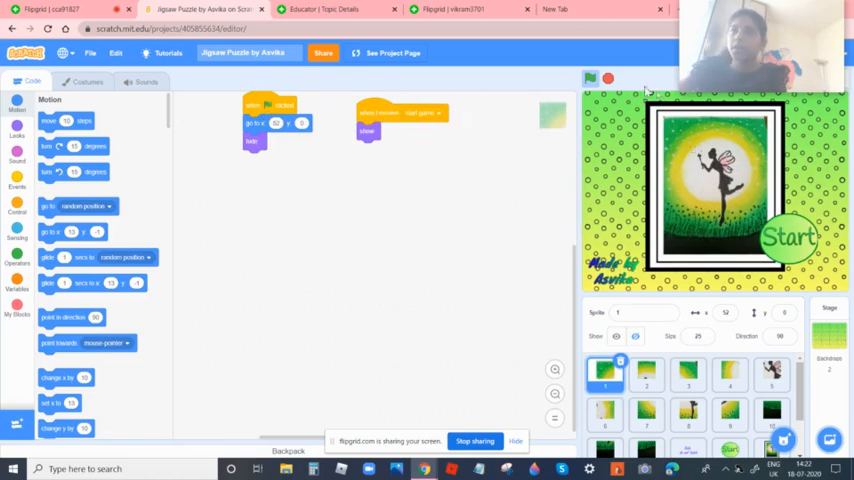
pyautogui.moveTo(472, 100)
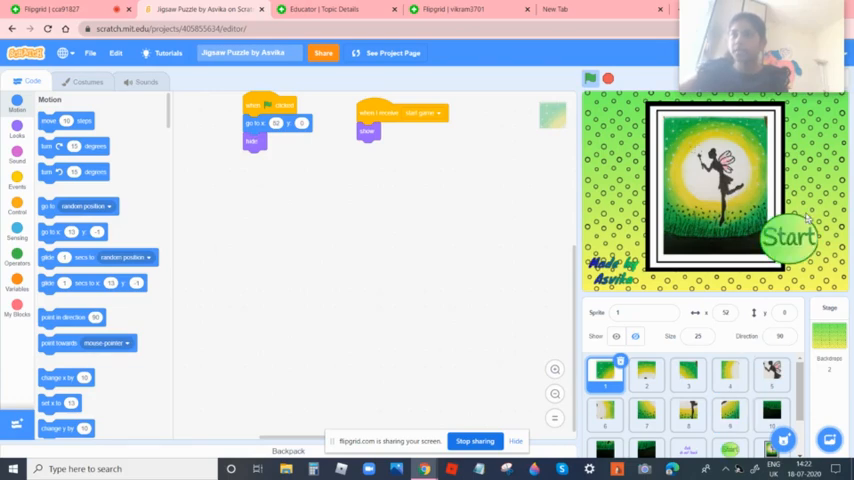
pyautogui.moveTo(568, 170)
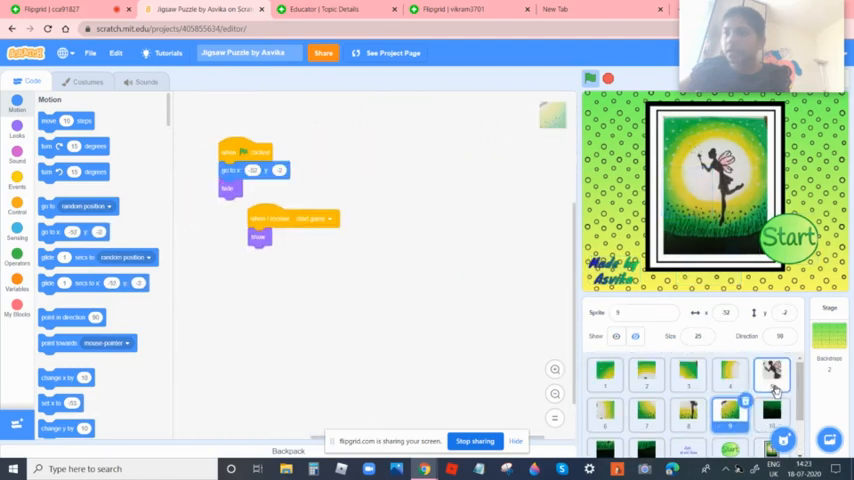
# Select another puzzle piece sprite to view its hide-at-start and show-on-start-game scripts.
pyautogui.click(606, 382)
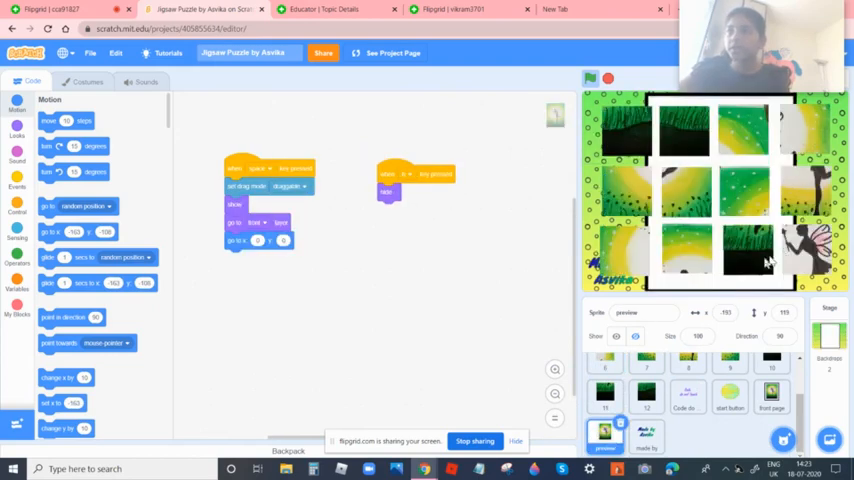
pyautogui.moveTo(730, 270)
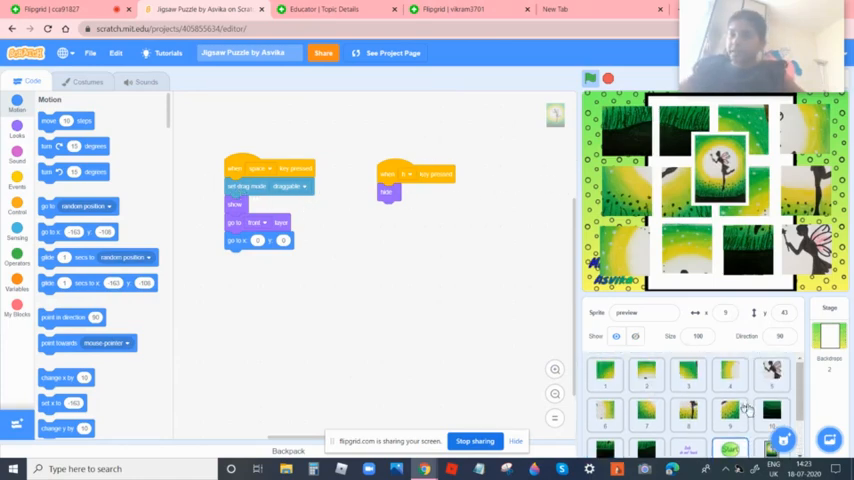
# Select a puzzle piece sprite and drag a block within its scripts area.
pyautogui.click(606, 380)
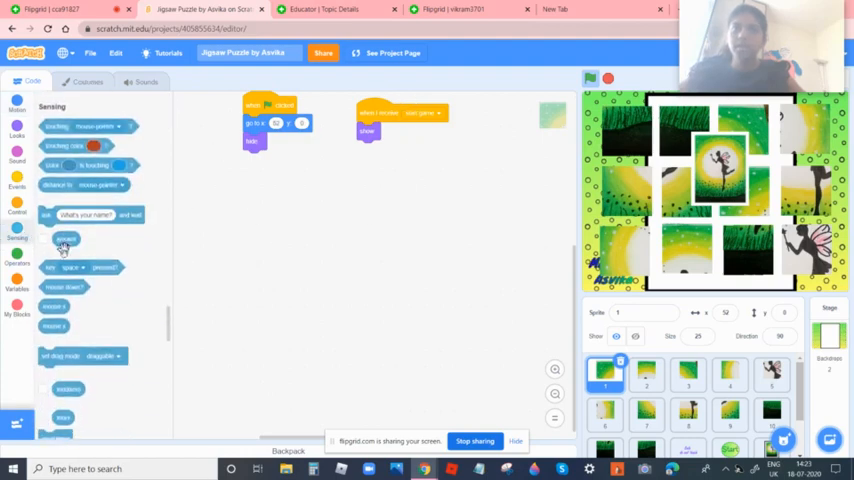
pyautogui.moveTo(75, 354); pyautogui.dragTo(318, 219)
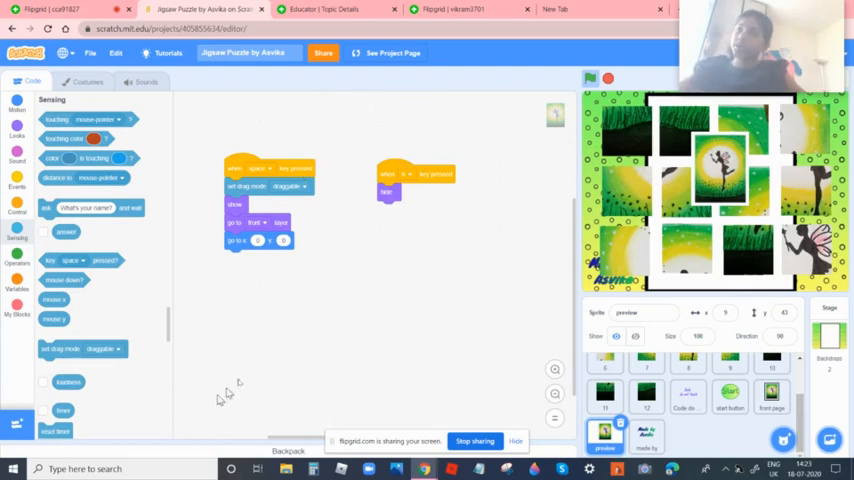
pyautogui.moveTo(210, 191)
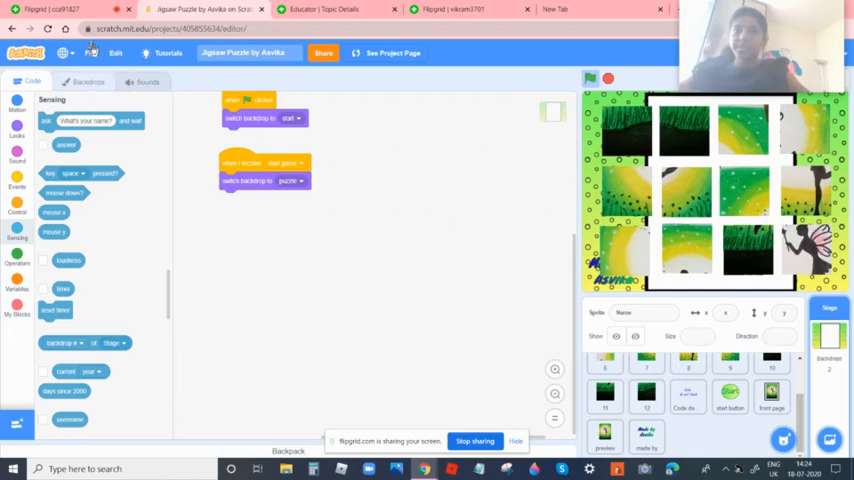
# View the Stage's puzzle and start backdrops, then return to its scripts.
pyautogui.click(88, 82)
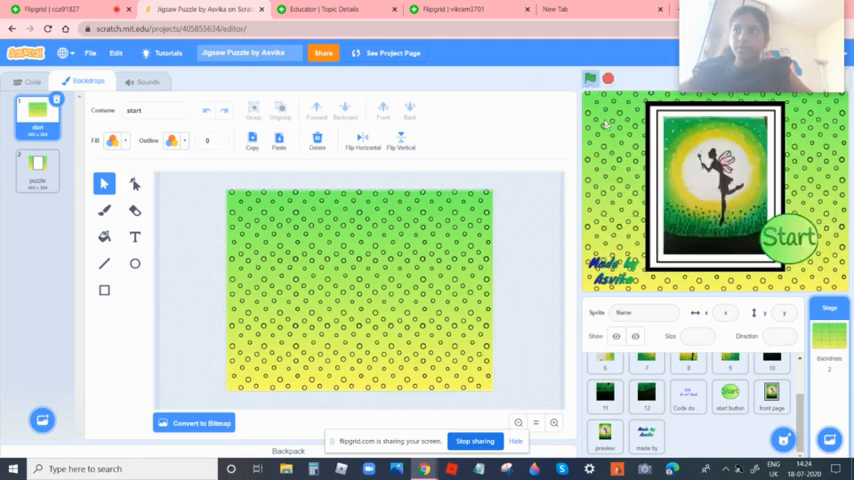
pyautogui.moveTo(209, 193)
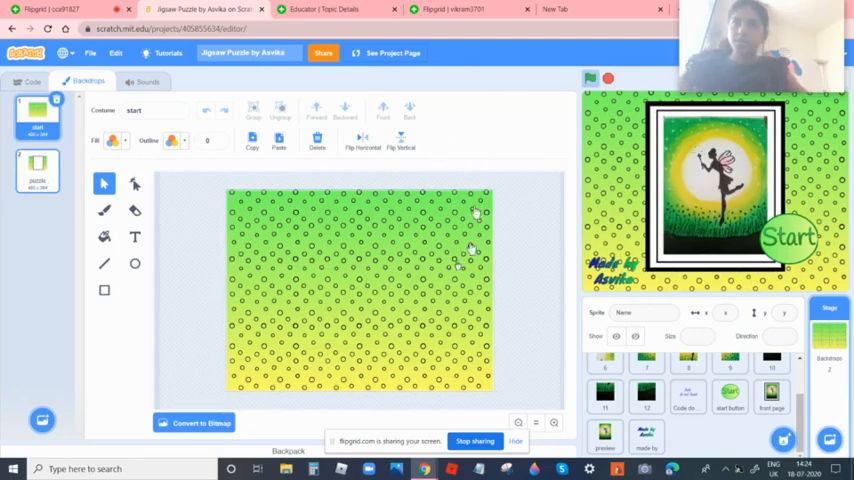
pyautogui.click(40, 170)
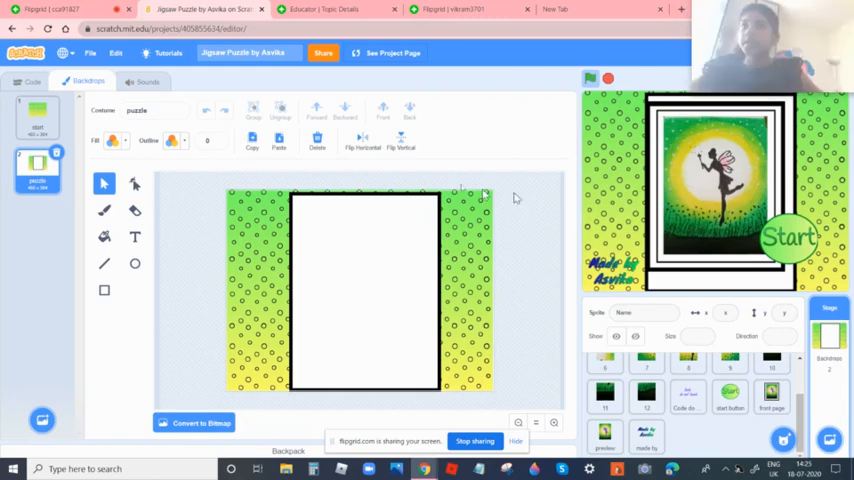
pyautogui.click(35, 110)
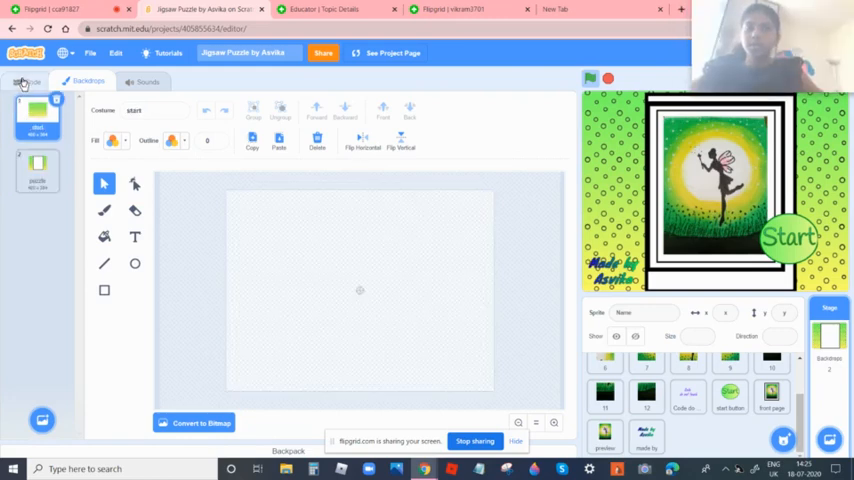
pyautogui.click(25, 82)
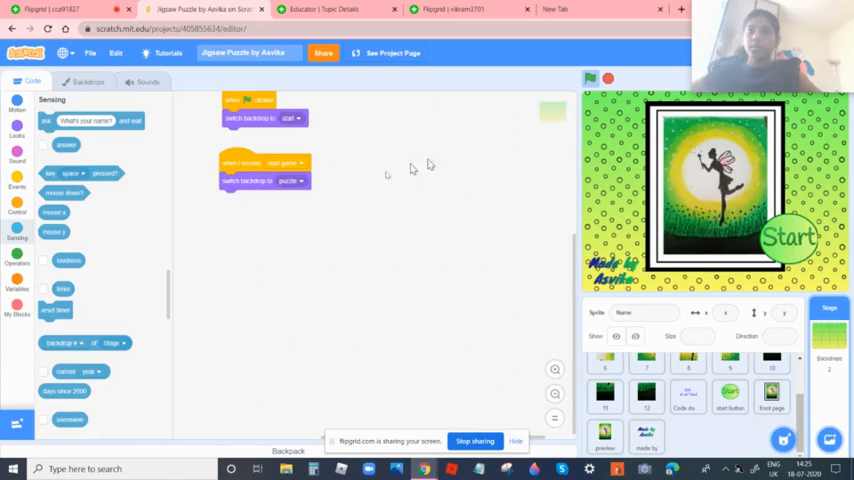